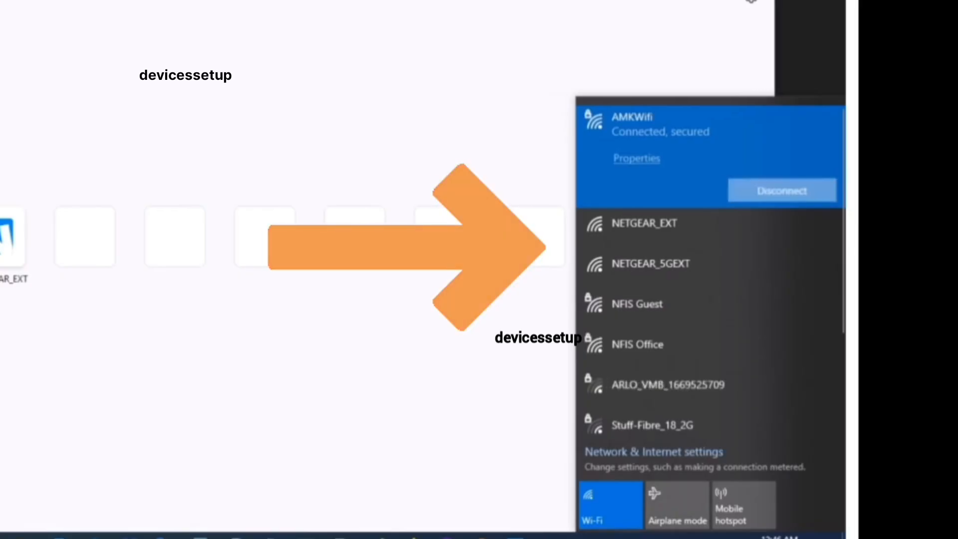
- Disconnect the laptop from the connected AMKWifi network in the Wi-Fi flyout
left_click(781, 190)
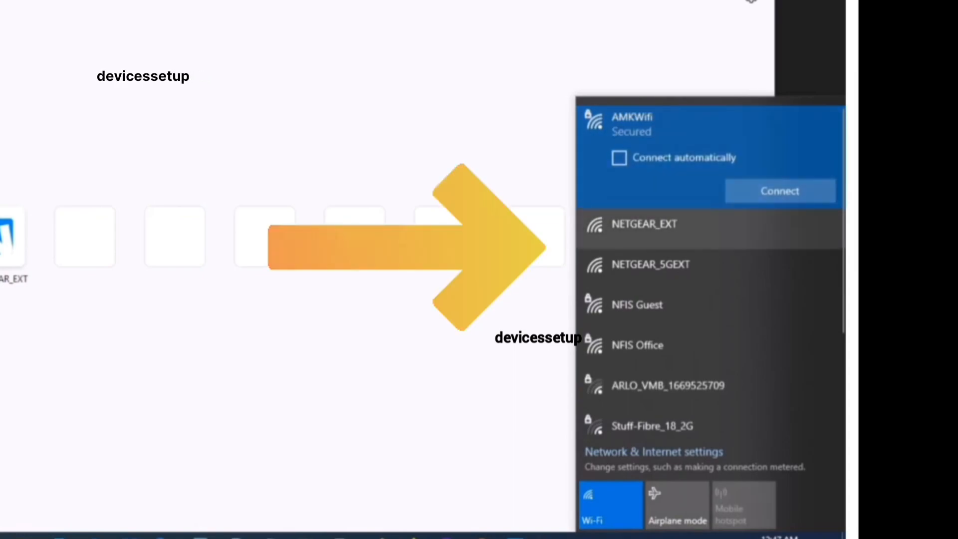